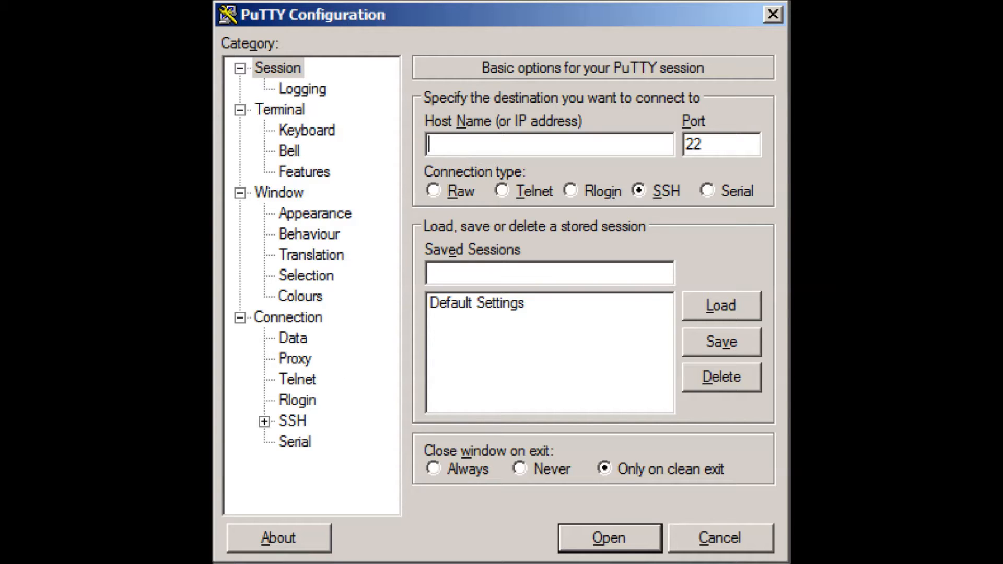
# Step: Open an SSH session to the Raspberry Pi's IP address and log in as pi
pyautogui.click(608, 537)
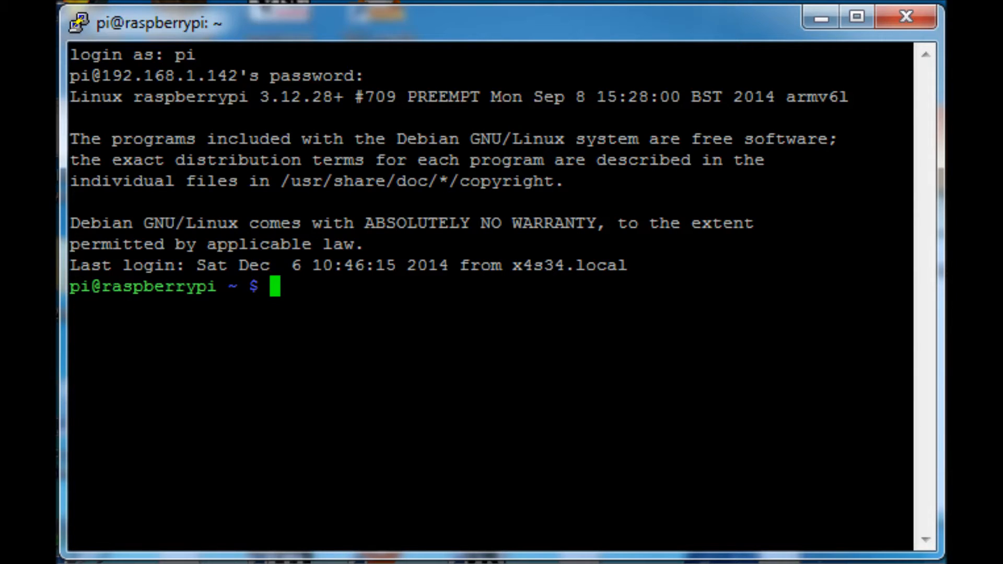
# Step: Run sudo apt-get install for the needed packages, including moreutils
pyautogui.write('sudo apt-get install python')
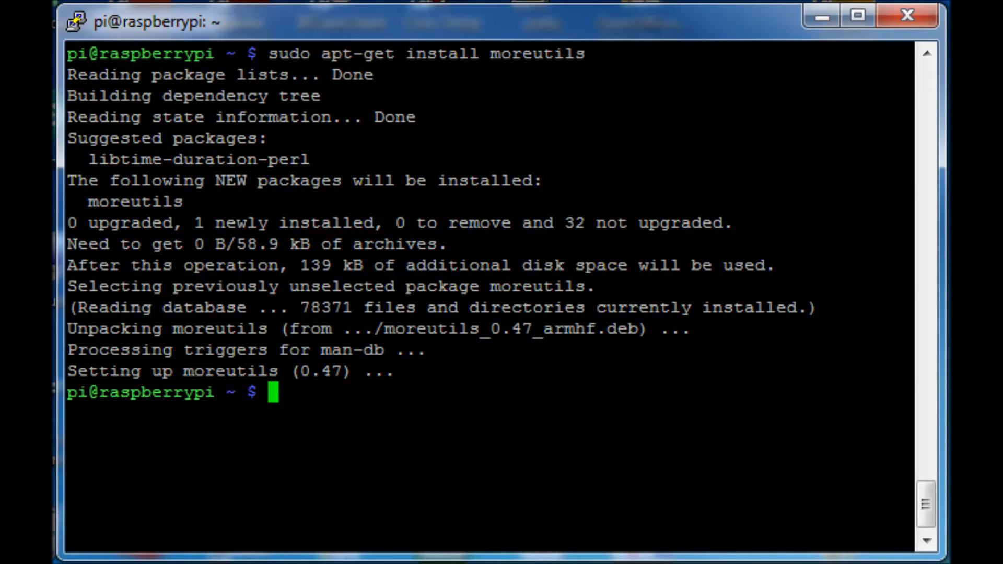
# Step: Download grabserial from tbird20d's GitHub with wget and confirm ttyUSB0 via dmesg
pyautogui.write('wget https://raw.githubusercontent.com/tbird20d/grabserial/master/grabserial grabserial')
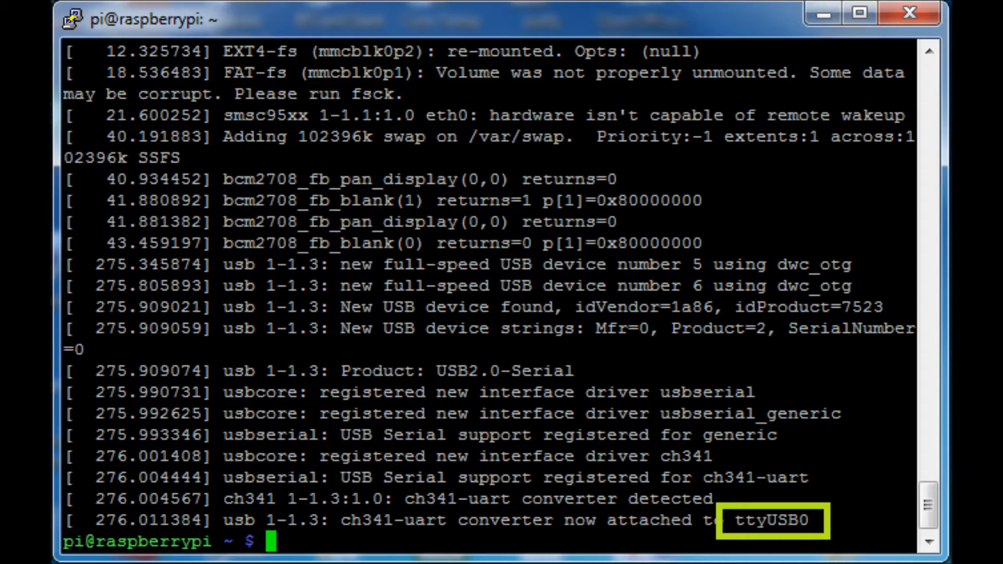
# Step: Load the 326-line grabserial script in nano
pyautogui.write('nano grabserial')
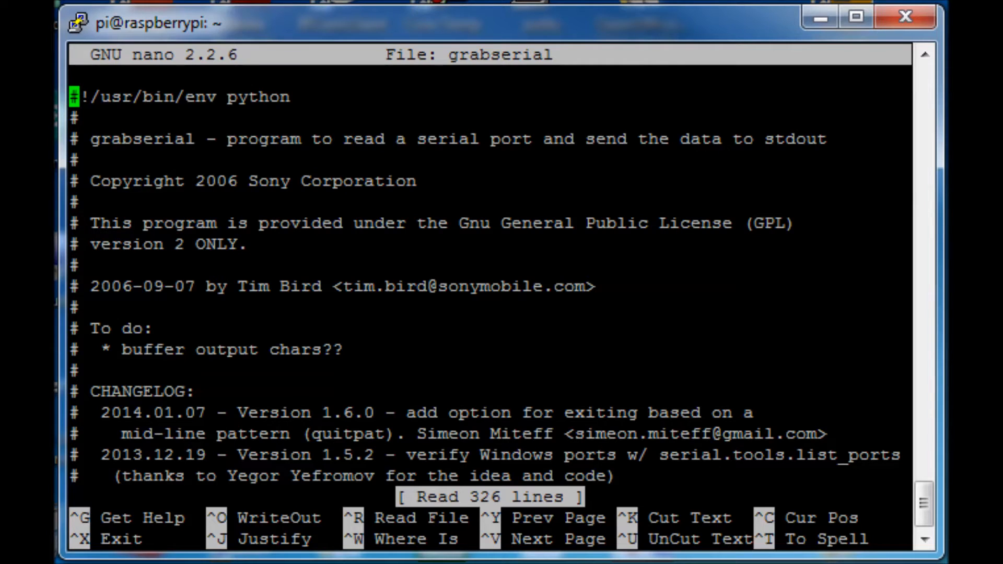
# Step: Set sd.port to /dev/ttyUSB0 and sd.baudrate to 9600, then save and exit nano
pyautogui.scroll(-3)
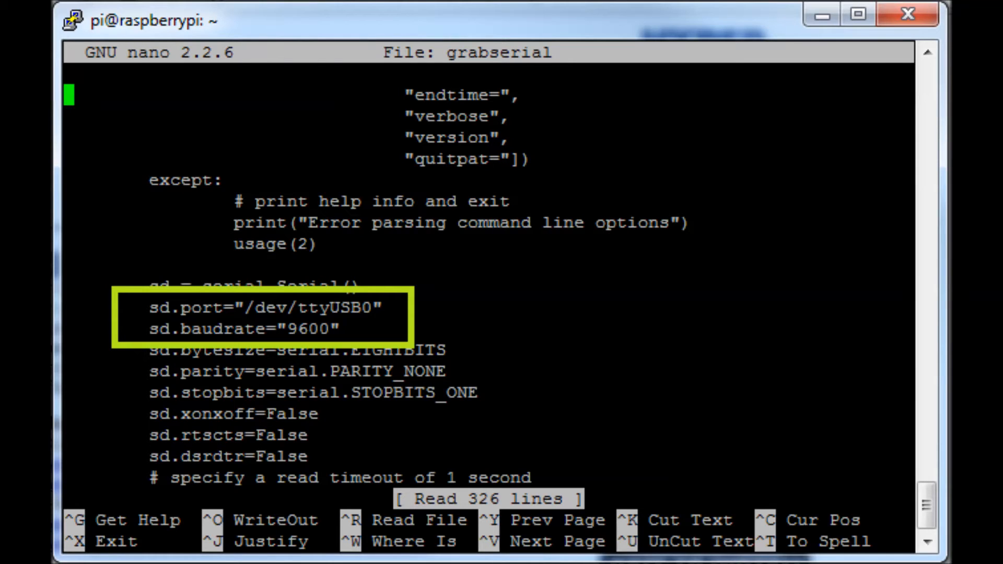
pyautogui.press('ctrl+x')
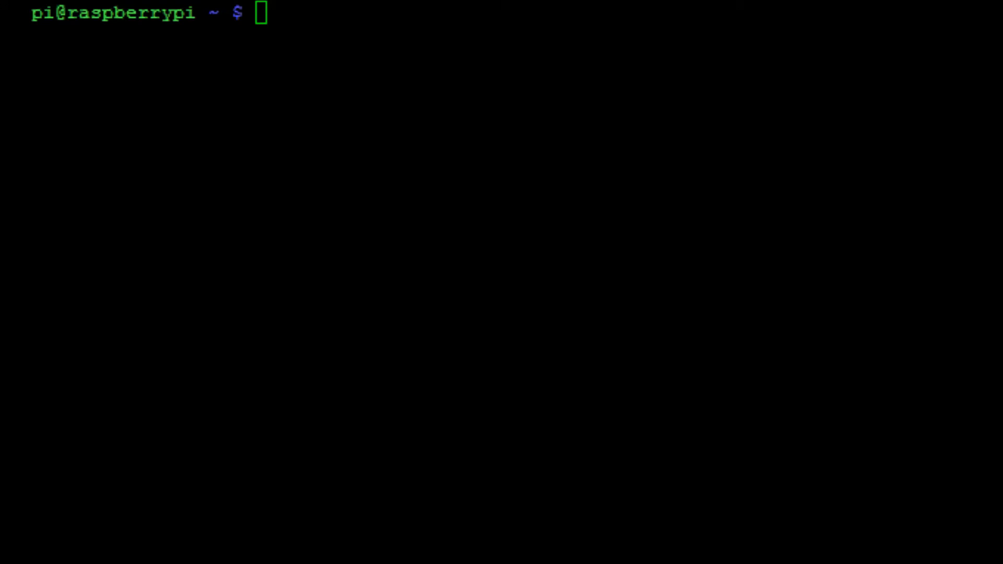
# Step: Run python grabserial, watch Arduino readings stream, then stop it and clear the screen
pyautogui.write('pytho')
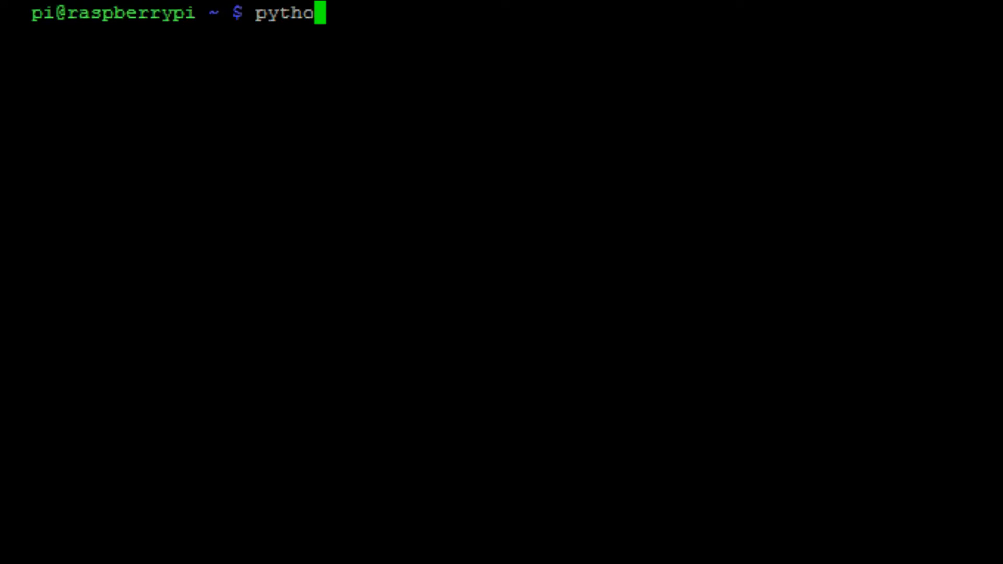
pyautogui.write('n grabserial')
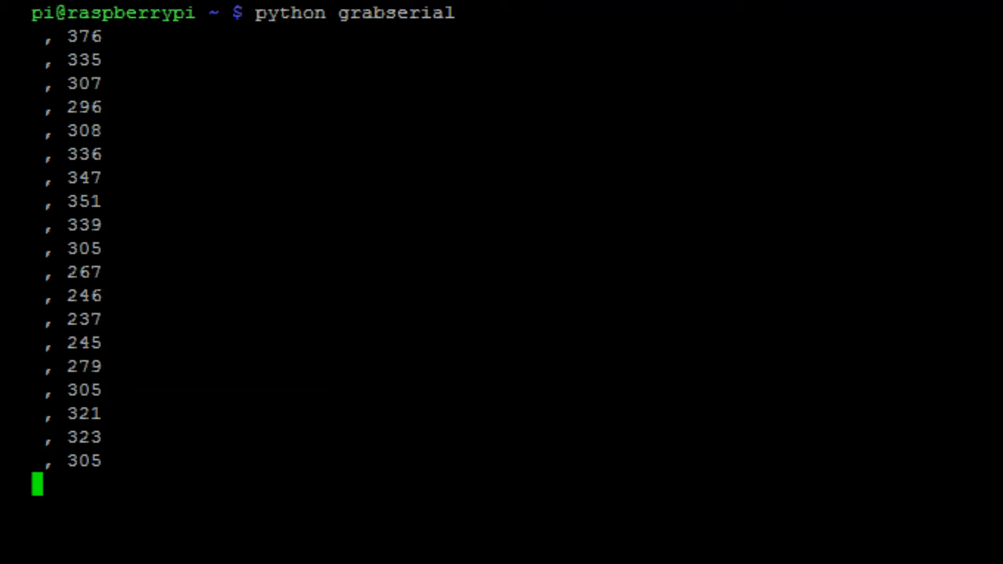
pyautogui.press('ctrl+c')
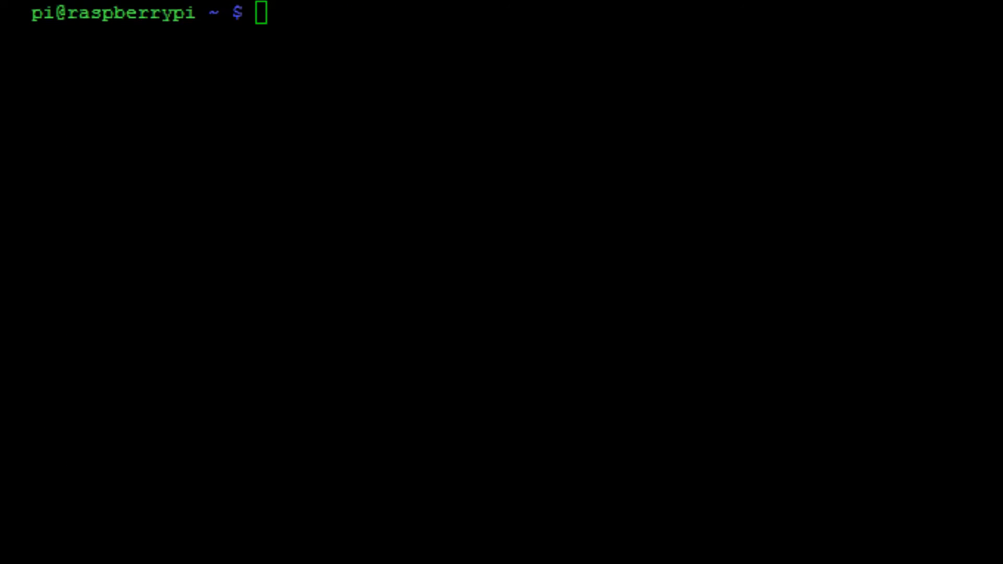
# Step: Run python grabserial | ts so each serial reading gets a timestamp
pyautogui.write('pyth')
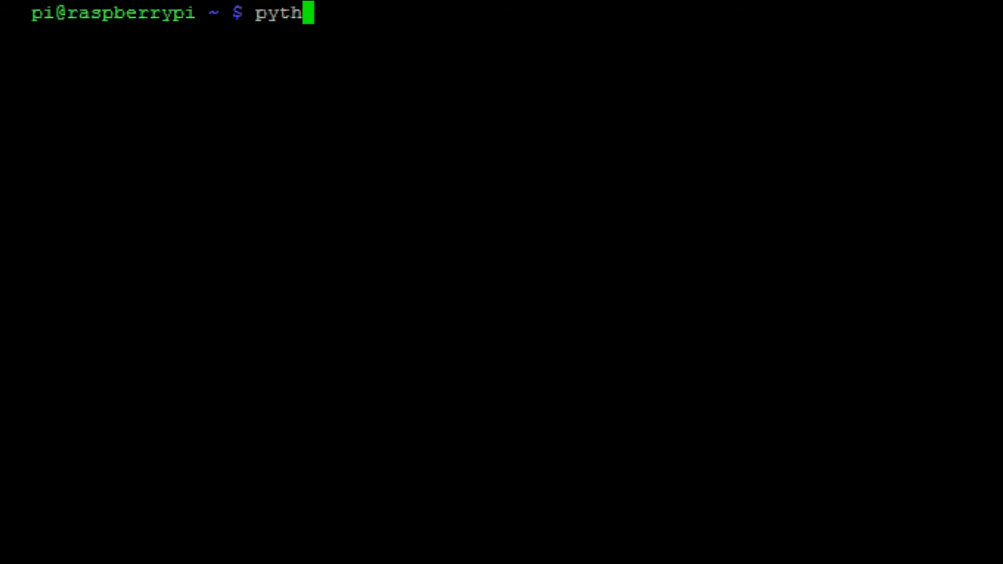
pyautogui.write('on grabserial')
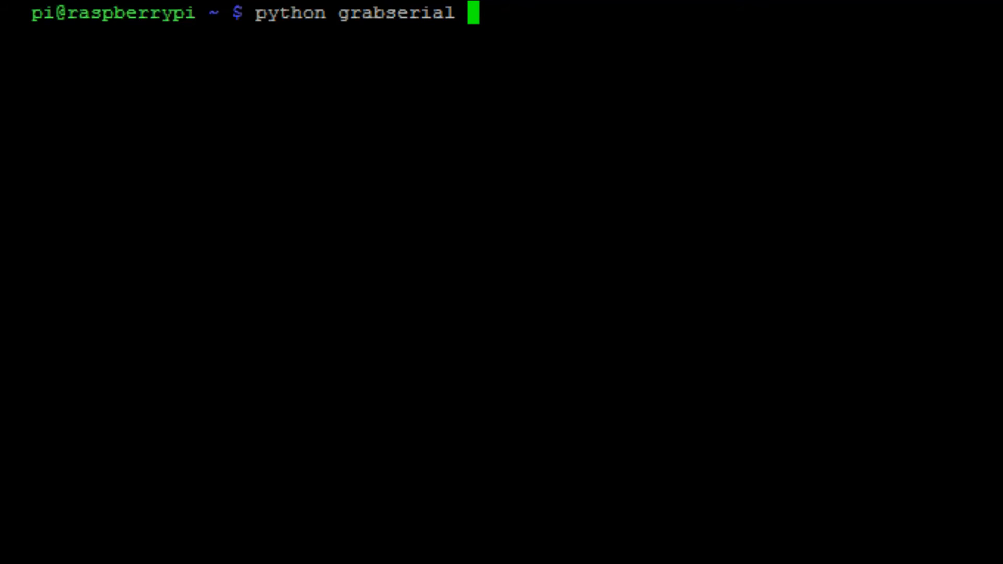
pyautogui.write('| ts')
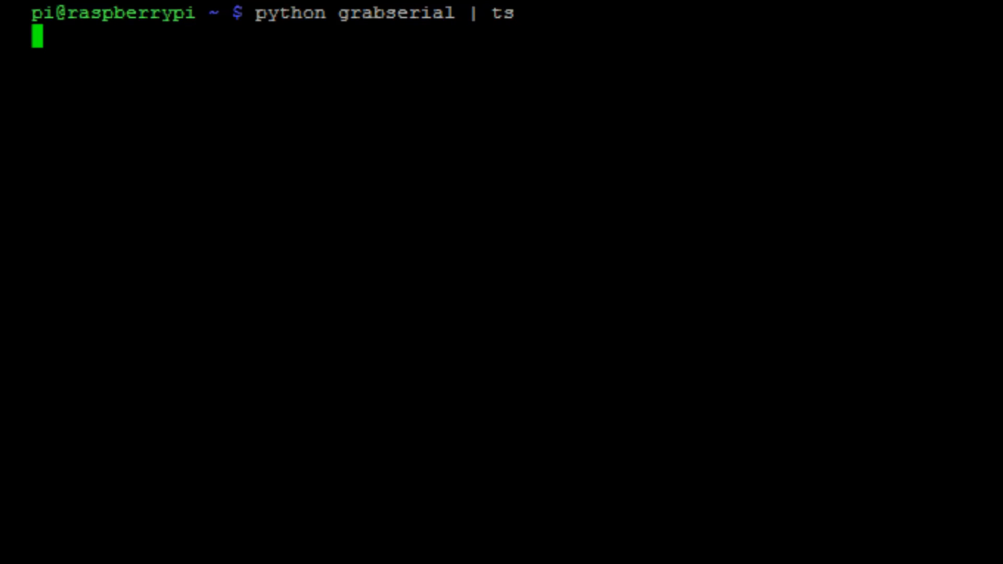
pyautogui.press('Enter')
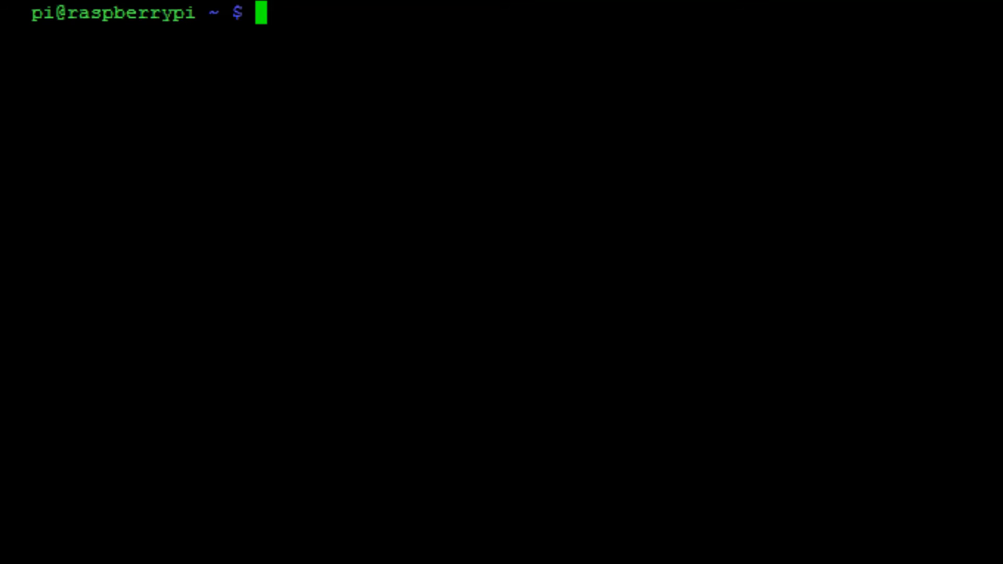
# Step: Redirect python grabserial | ts output into test.csv, then stop logging
pyautogui.write('python grab')
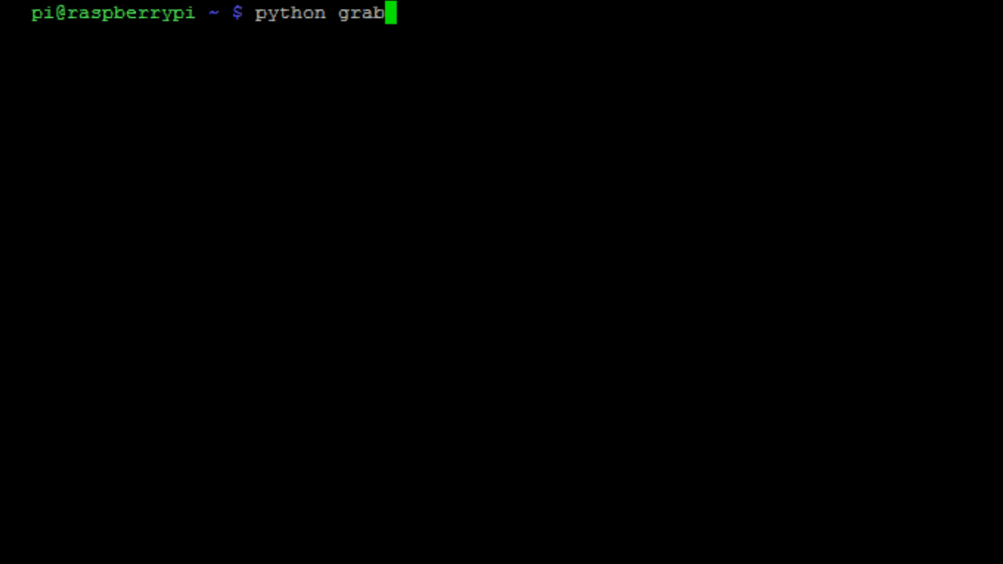
pyautogui.write('serial |')
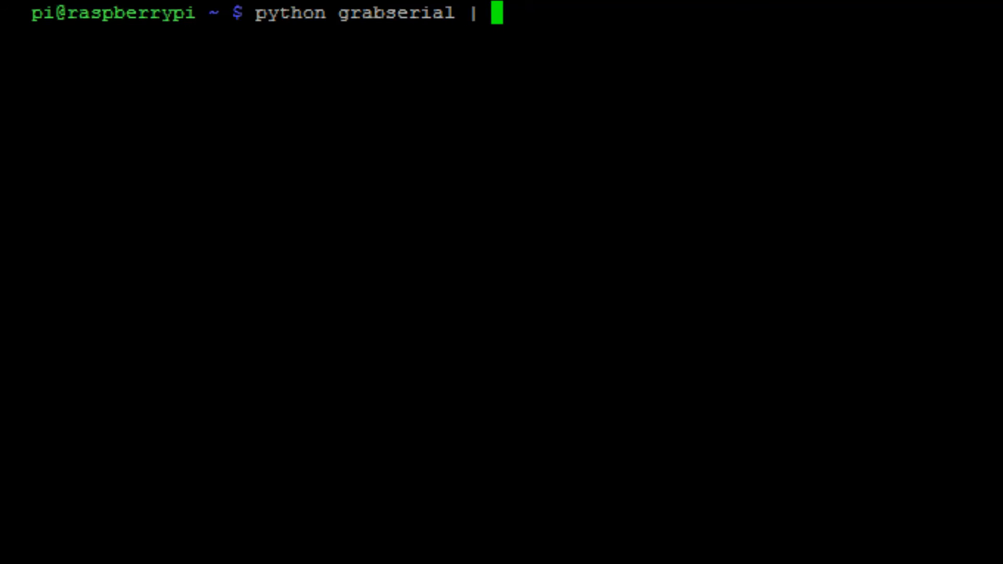
pyautogui.write('ts > test.csv')
pyautogui.write('na')
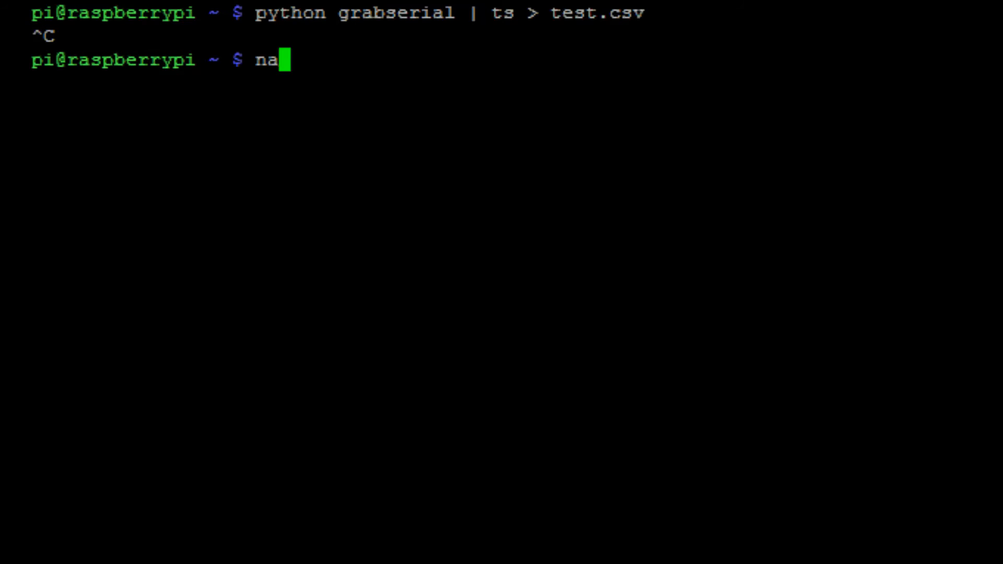
# Step: Review the eight timestamped readings in test.csv, then log in to wirelesspi in WinSCP
pyautogui.press('enter')
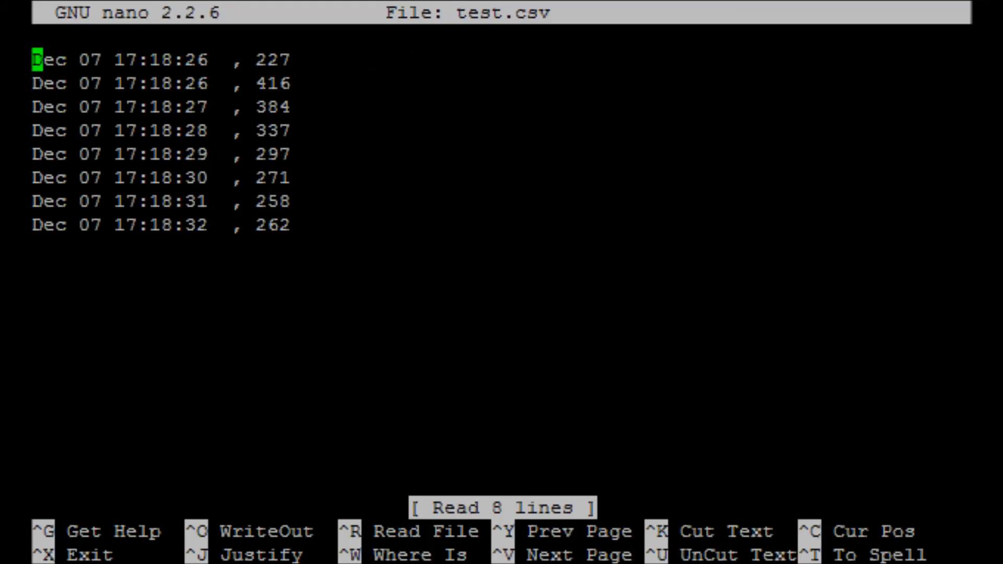
pyautogui.press('Down')
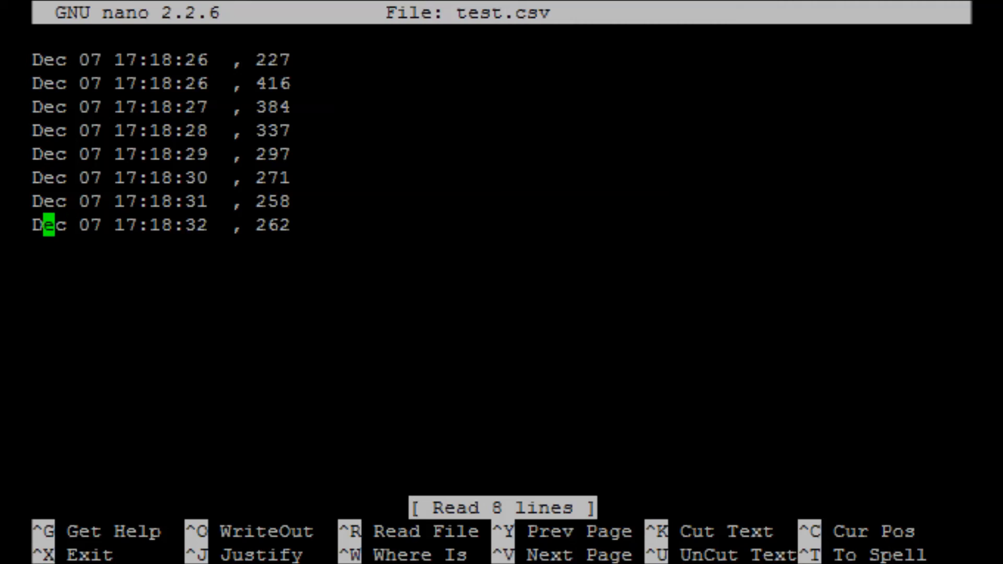
pyautogui.press('ctrl+x')
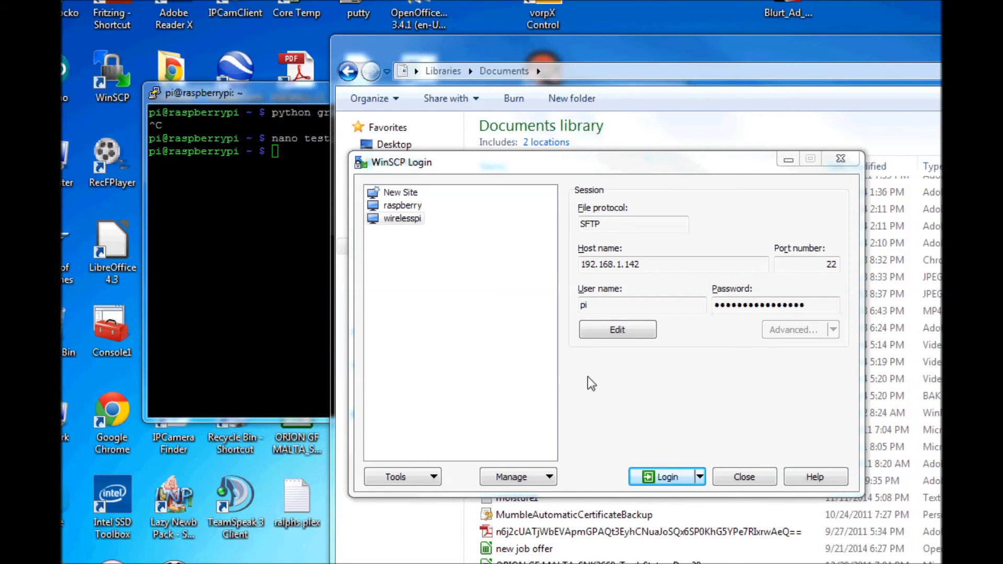
pyautogui.click(667, 477)
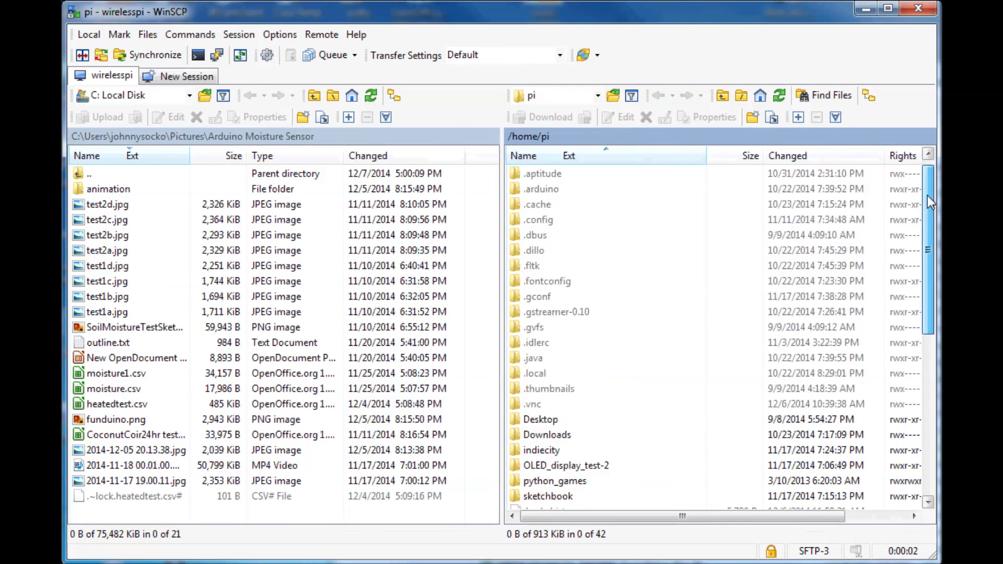
# Step: Locate test.csv in /home/pi and switch the local panel to My documents
pyautogui.scroll(-3)
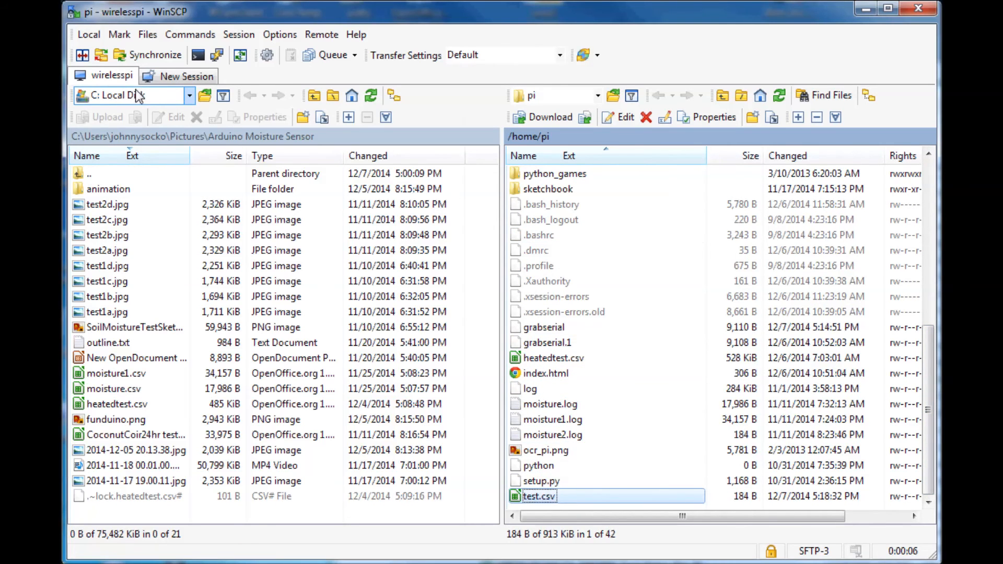
pyautogui.click(189, 95)
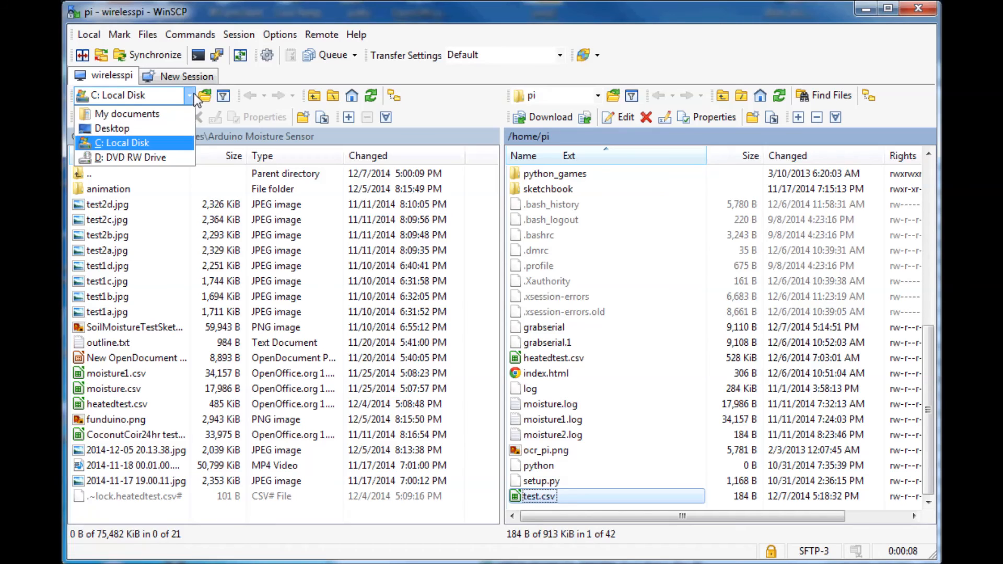
pyautogui.moveTo(126, 114)
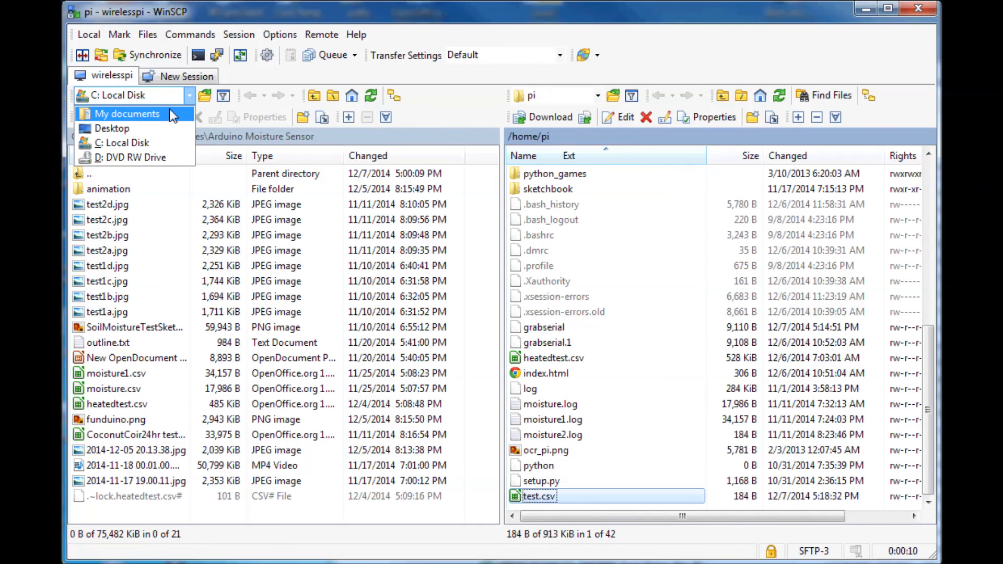
pyautogui.click(127, 113)
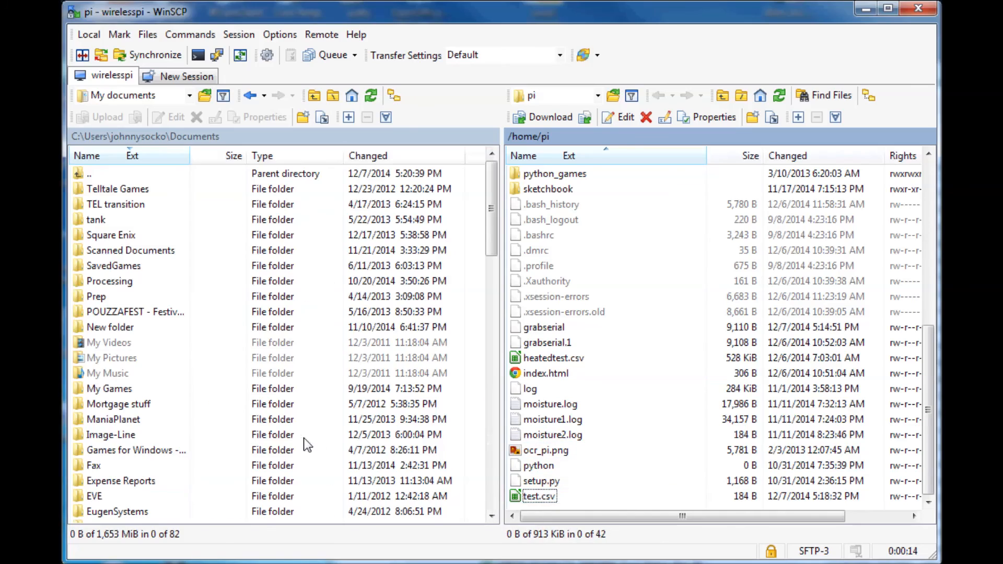
pyautogui.scroll(-3)
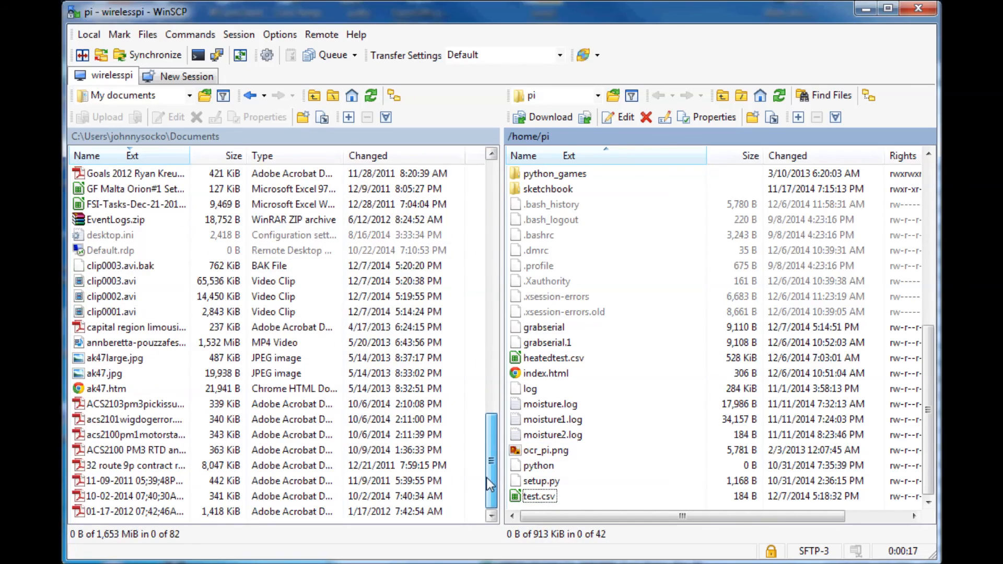